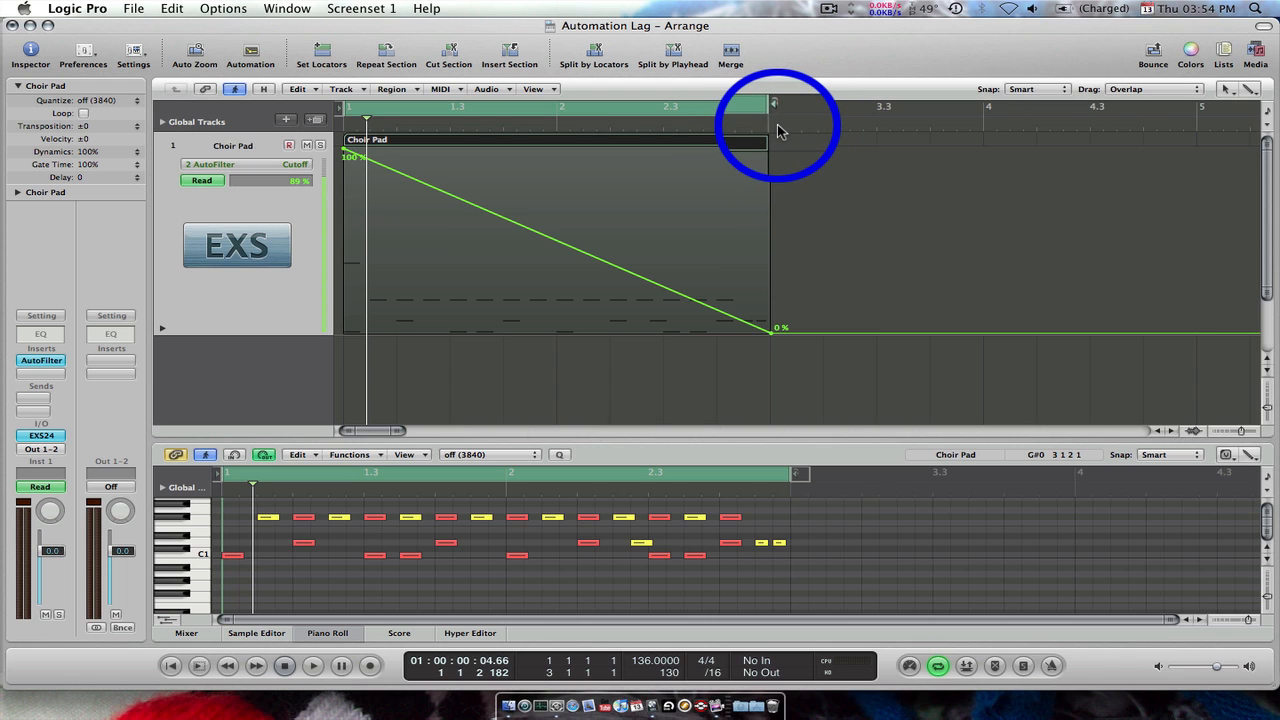
Set Sample Accurate Automation to Volume, Pan, Sends, Plug-in Parameters, then play the Choir Pad ramp.
left_click(312, 665)
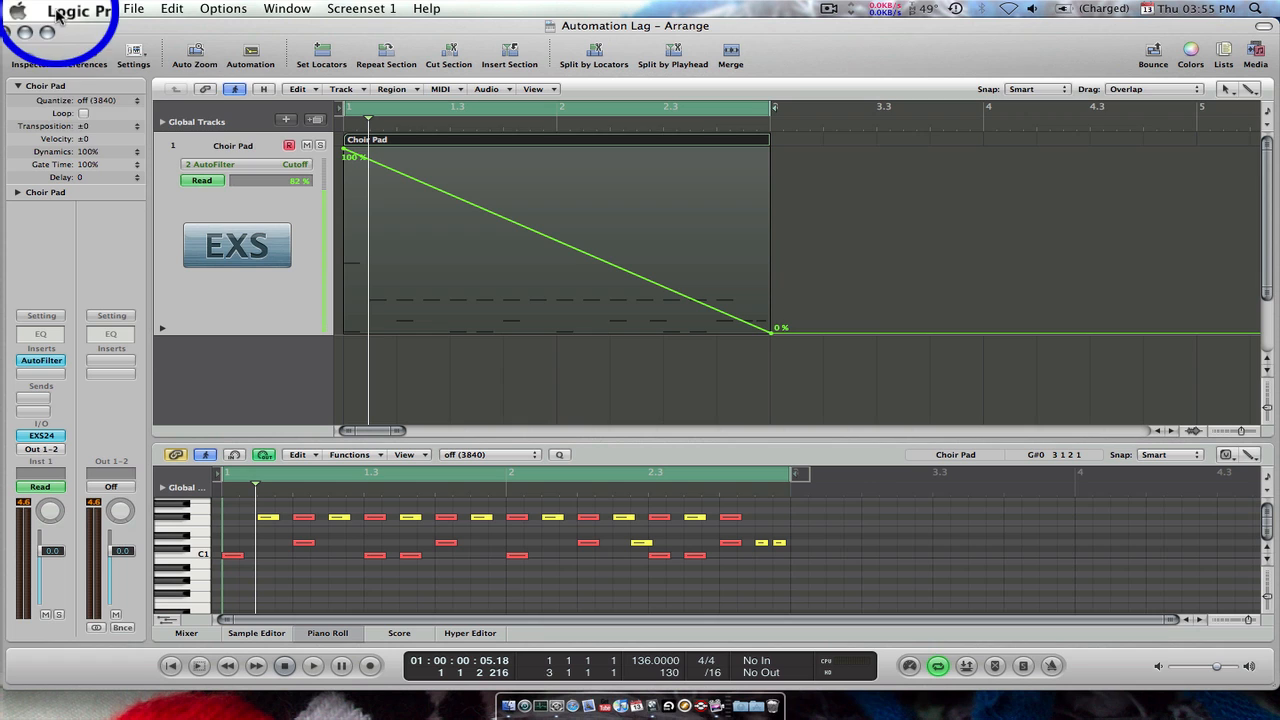
left_click(77, 9)
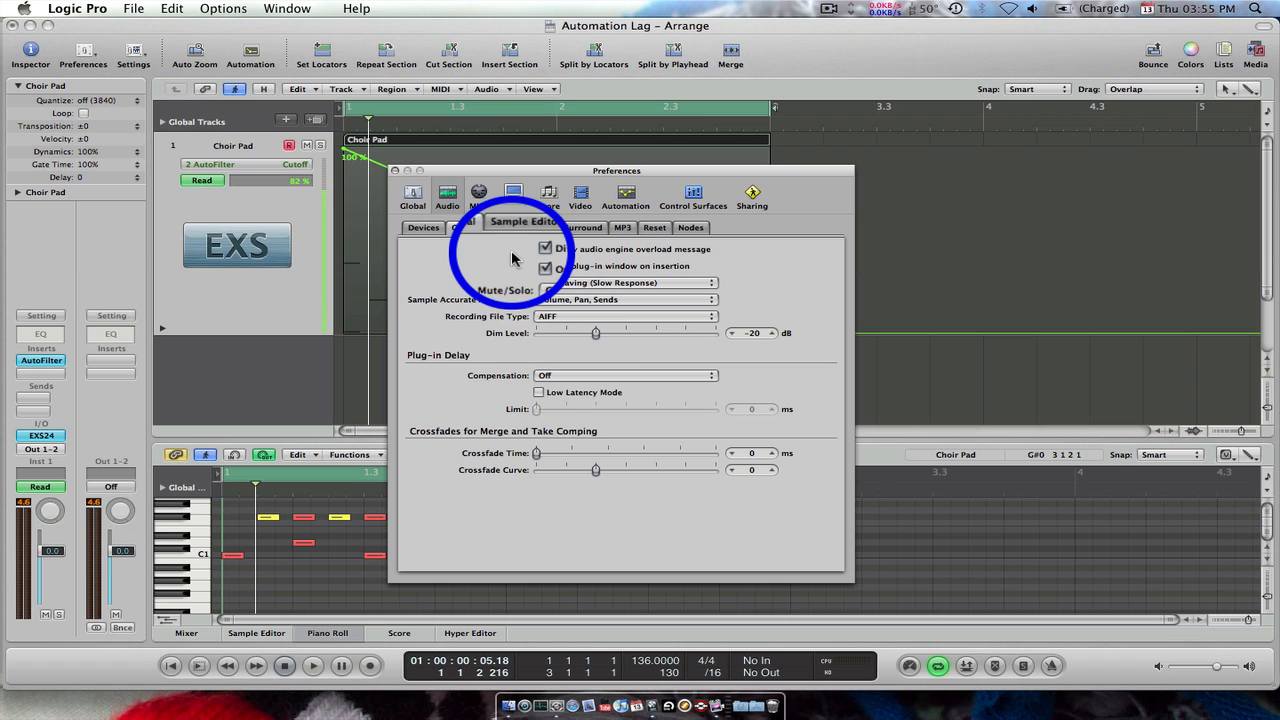
left_click(466, 227)
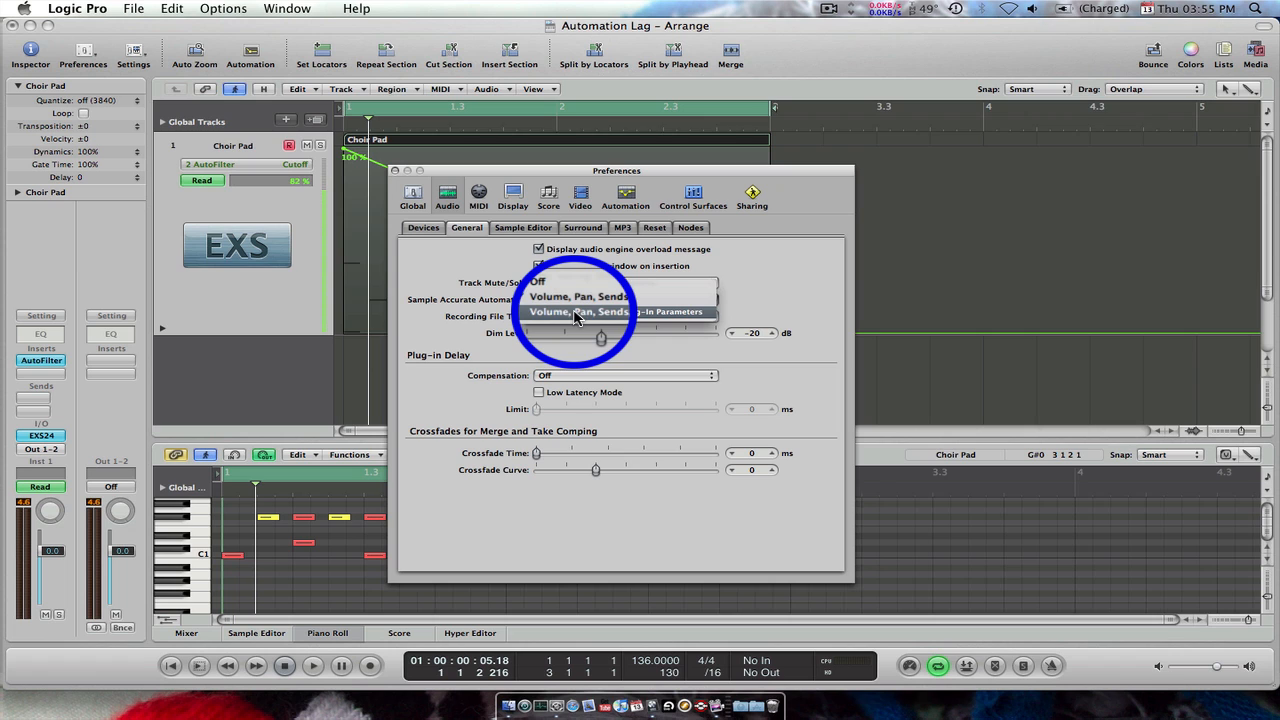
left_click(577, 311)
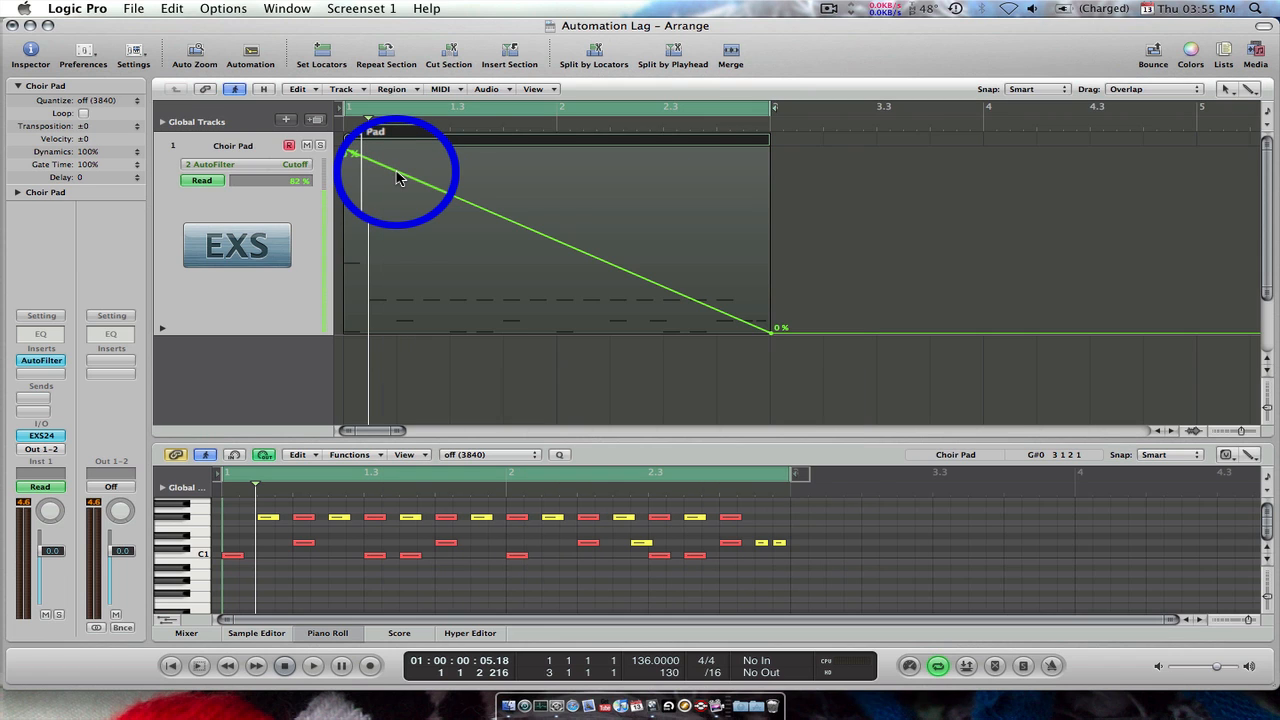
left_click(312, 665)
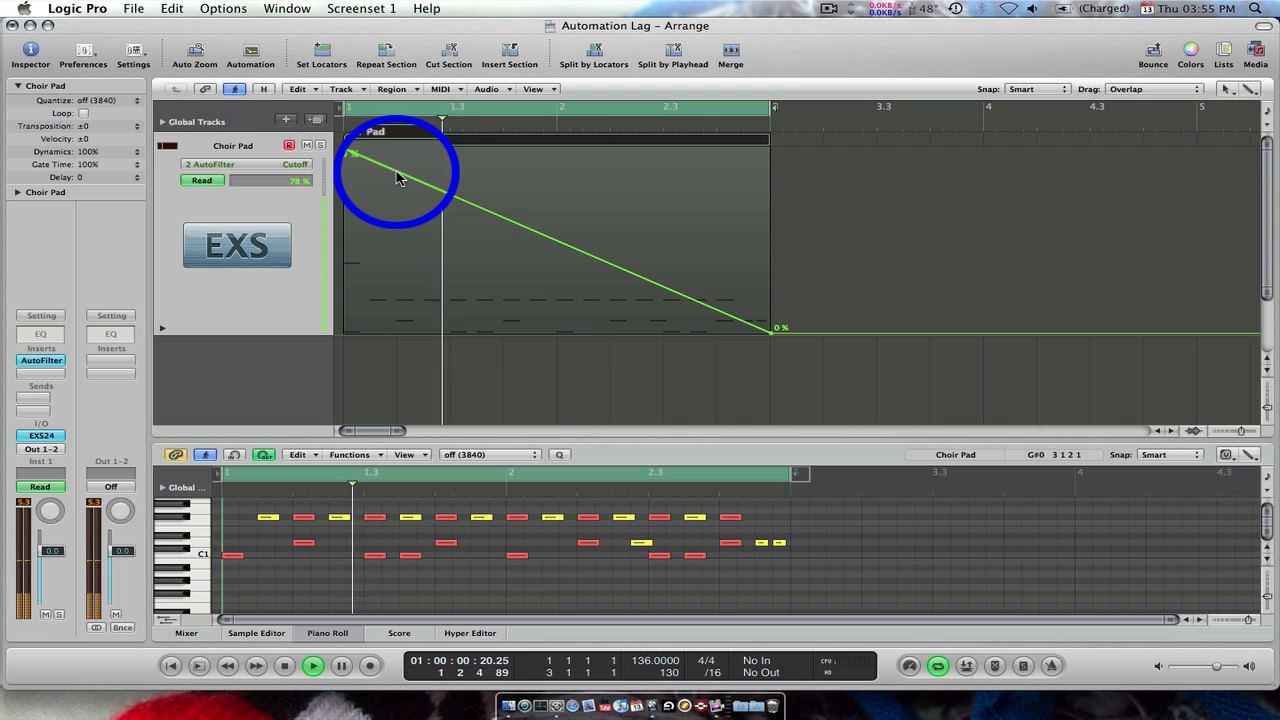